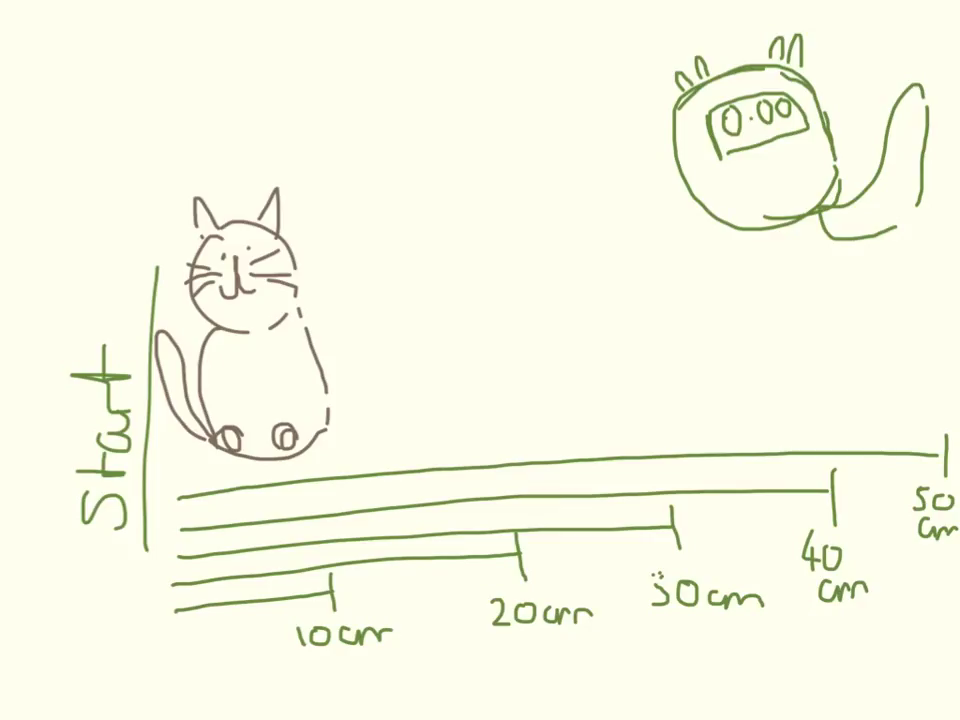
Step: Handwrite the header 'distance (cm)' in the table's top-left cell
{"action": "left_click", "coordinate": [216, 584]}
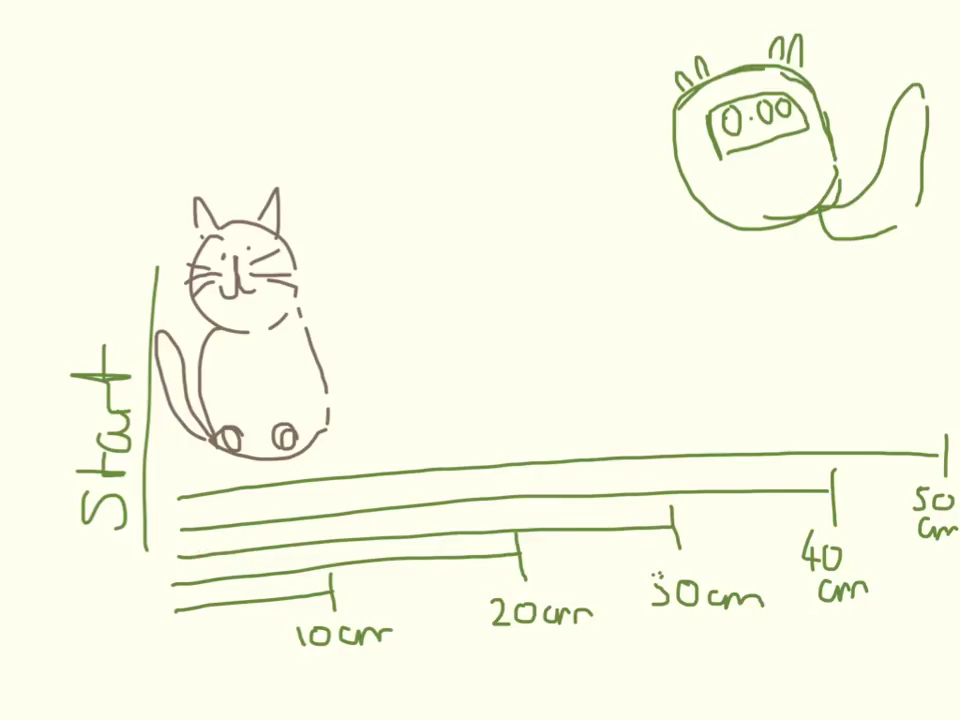
{"action": "left_click", "coordinate": [216, 492]}
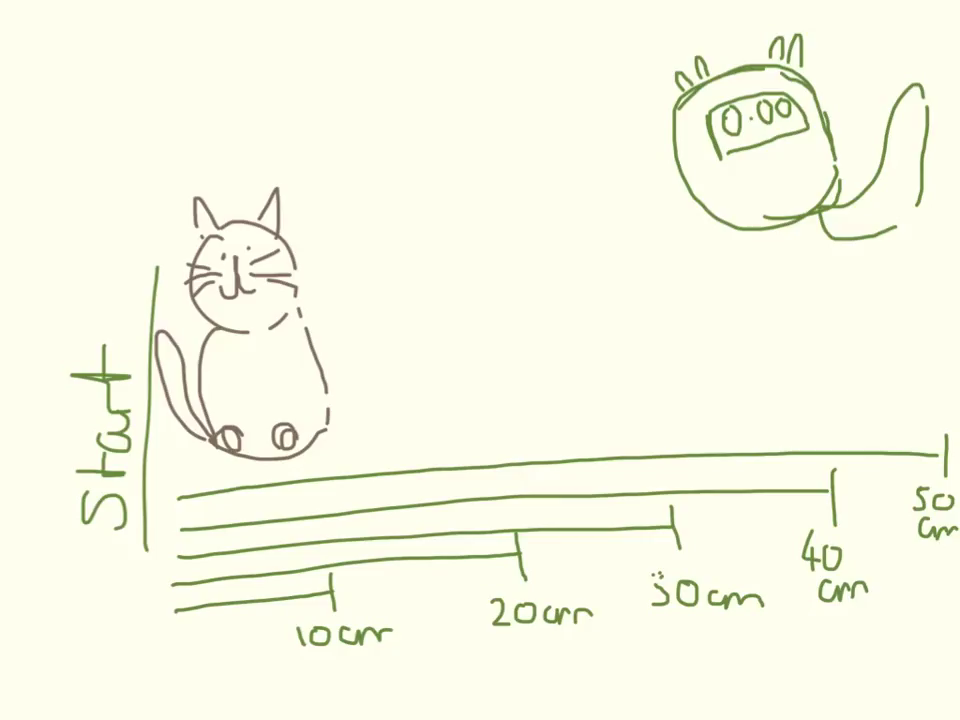
{"action": "left_click", "coordinate": [486, 610]}
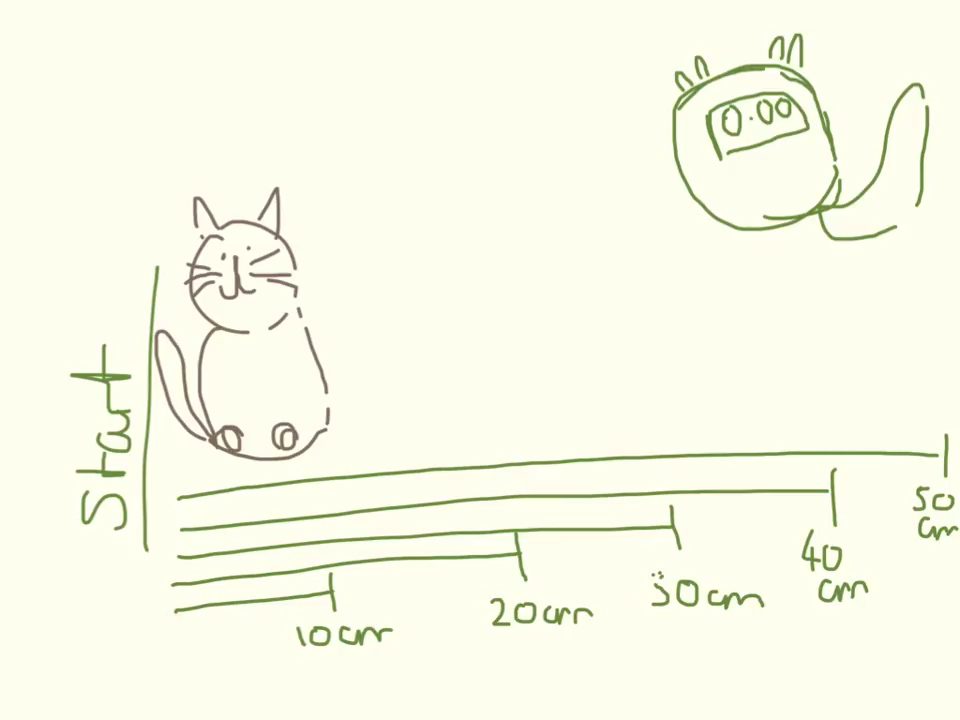
{"action": "left_click", "coordinate": [728, 236]}
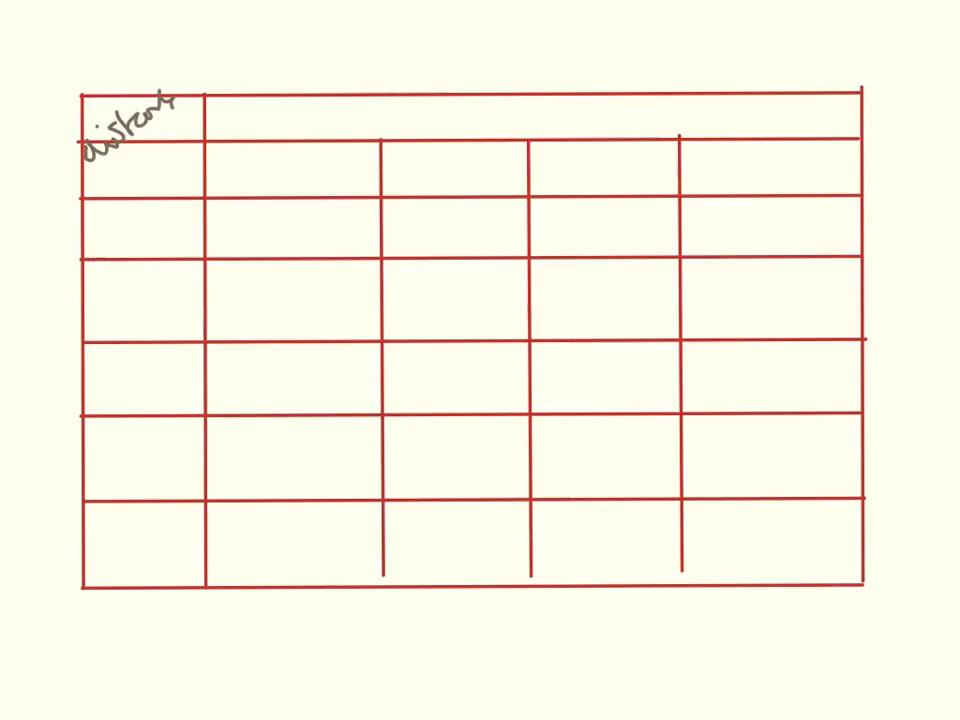
{"action": "type", "text": "(cm"}
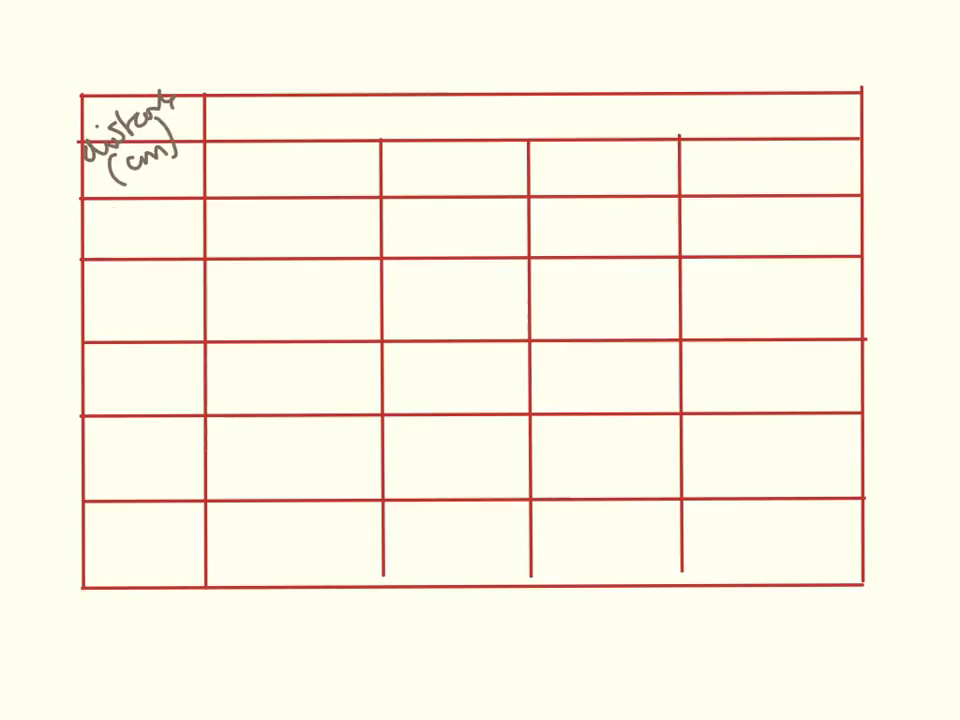
Step: Fill the first column with the distances 10, 20, 30, 40, 50
{"action": "type", "text": "10"}
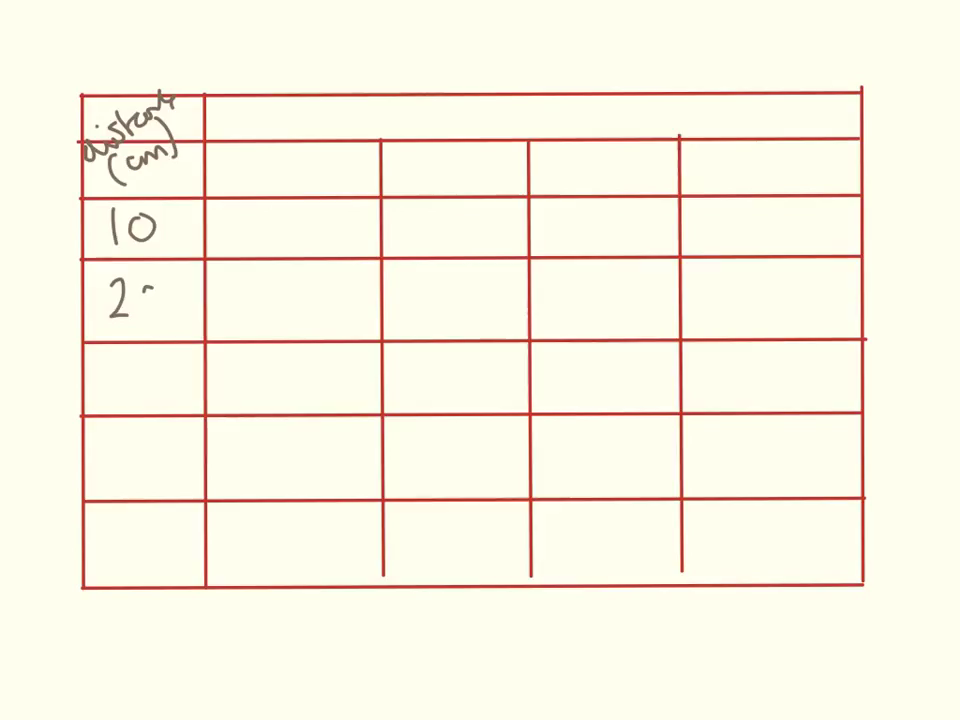
{"action": "type", "text": "30"}
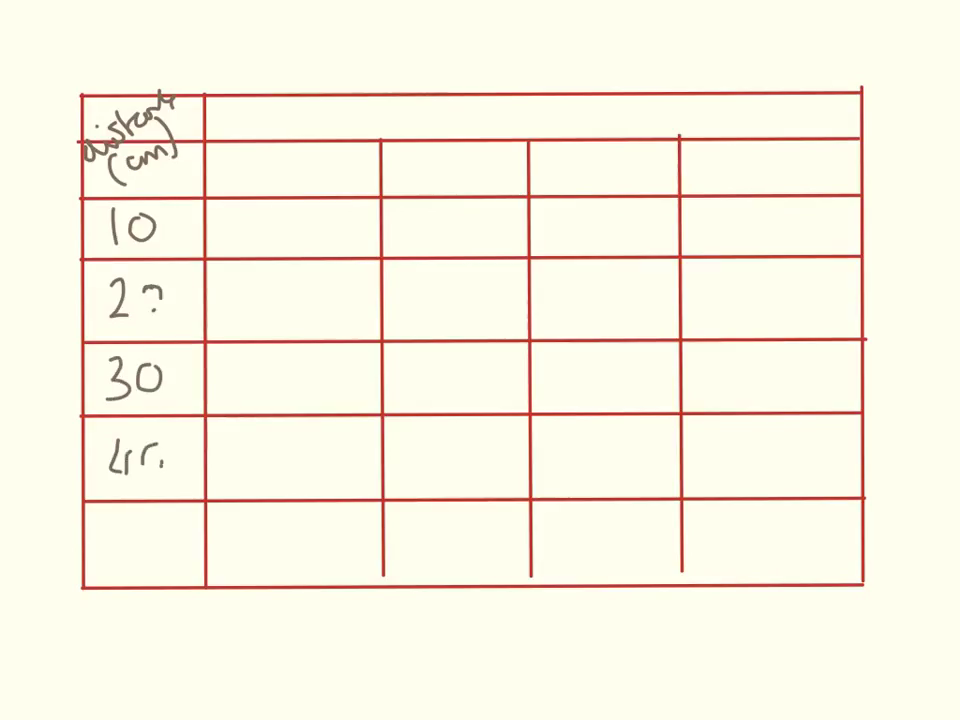
{"action": "type", "text": "50"}
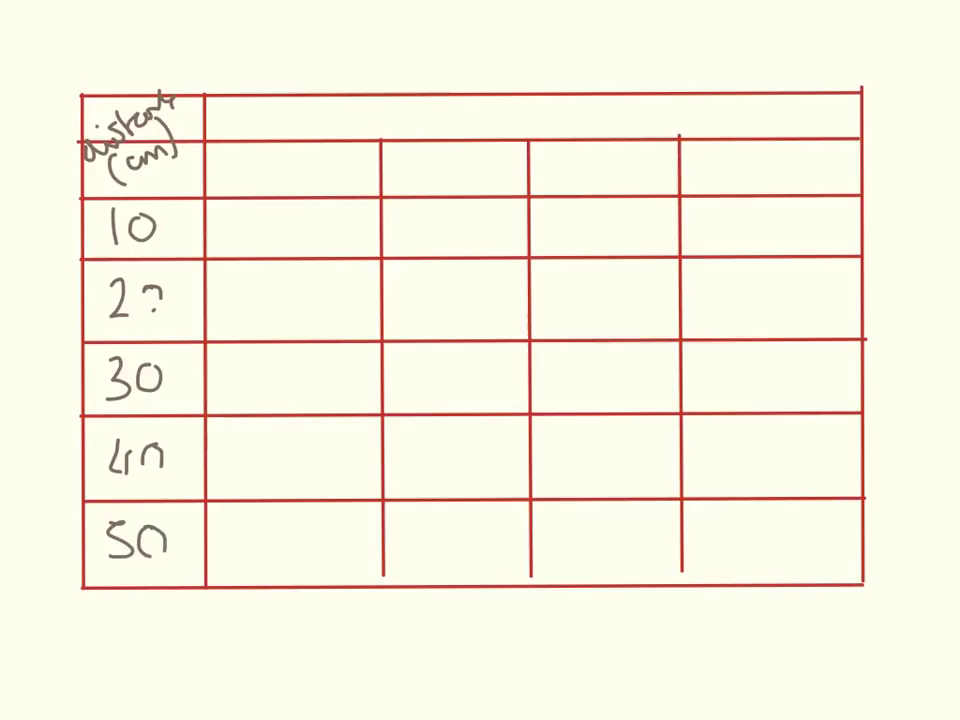
{"action": "type", "text": "hi"}
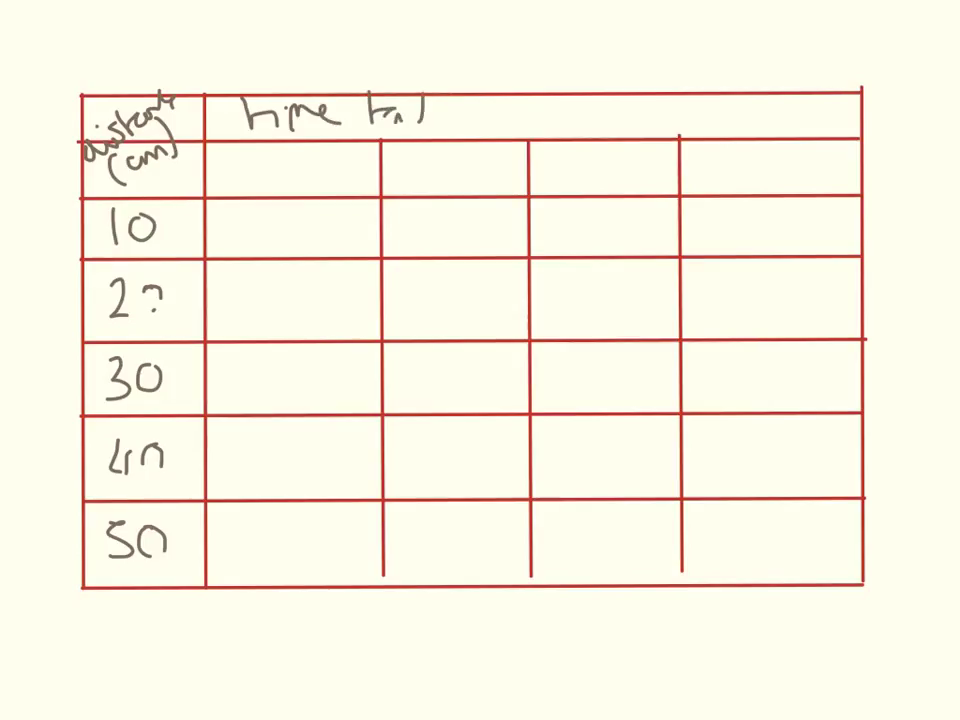
Step: Handwrite 'time taken (s)' across the table's top header row
{"action": "type", "text": "ke.."}
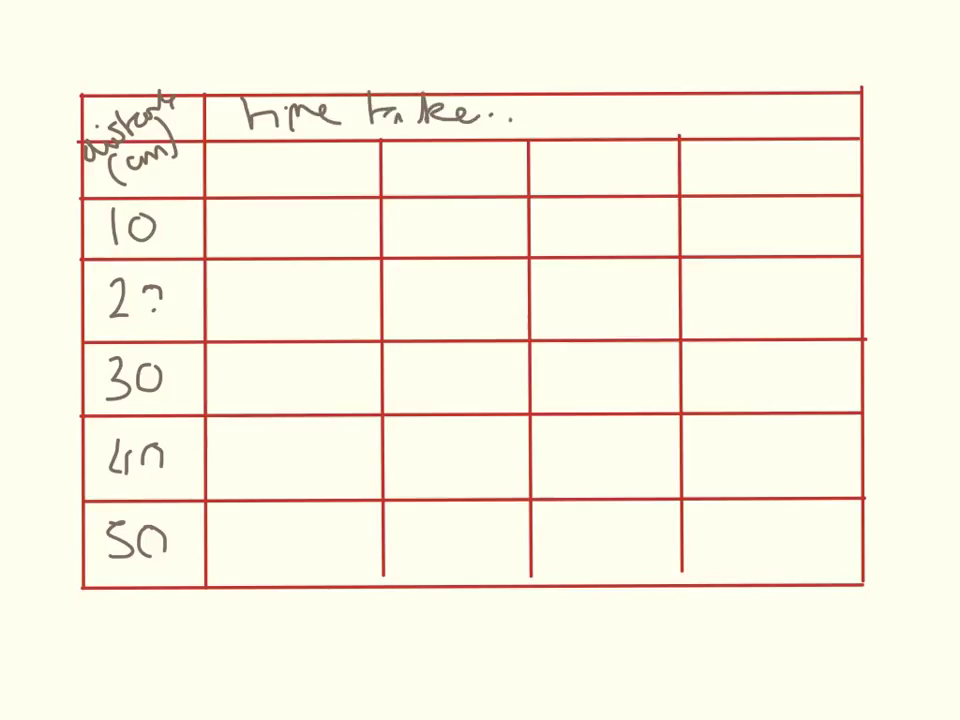
{"action": "type", "text": "(s"}
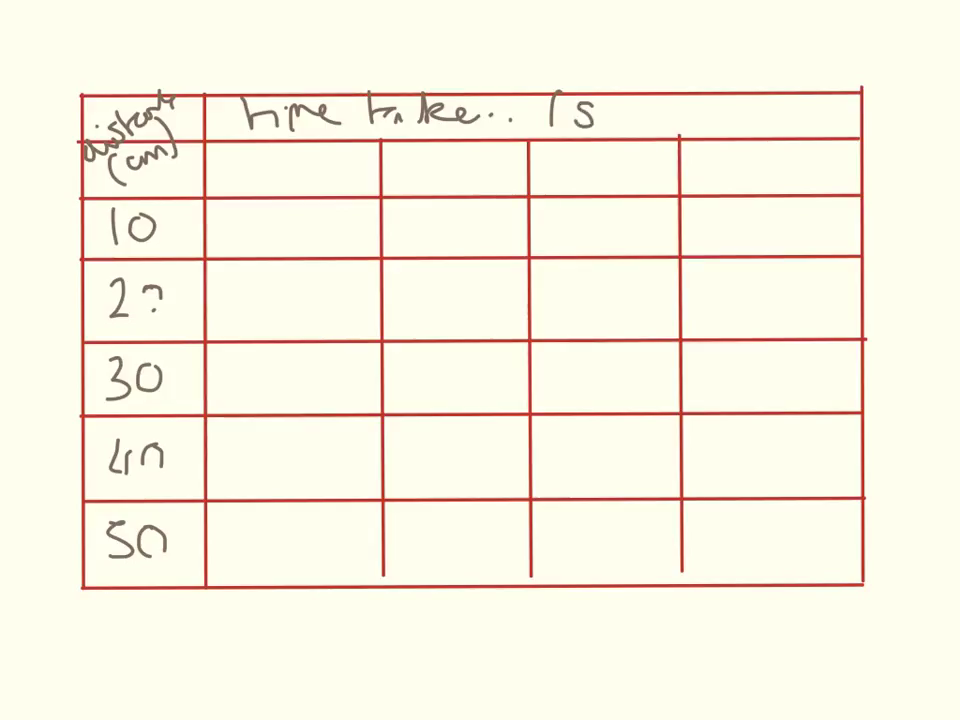
{"action": "type", "text": "!"}
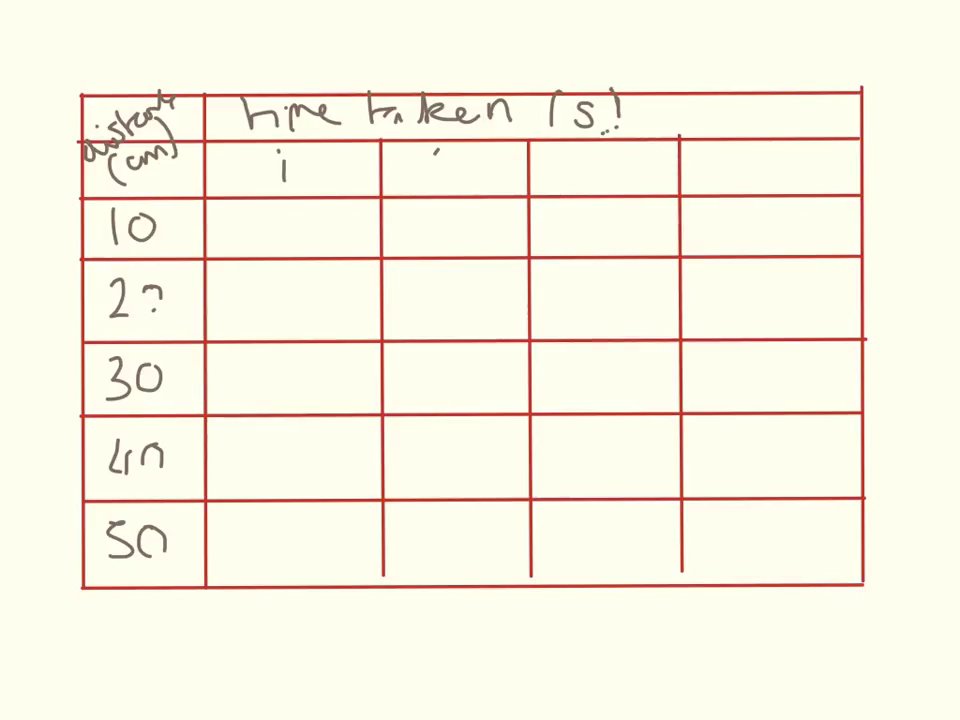
Step: Write trial headings 1, 2, 3 and 'Average' in the second header row
{"action": "type", "text": "2."}
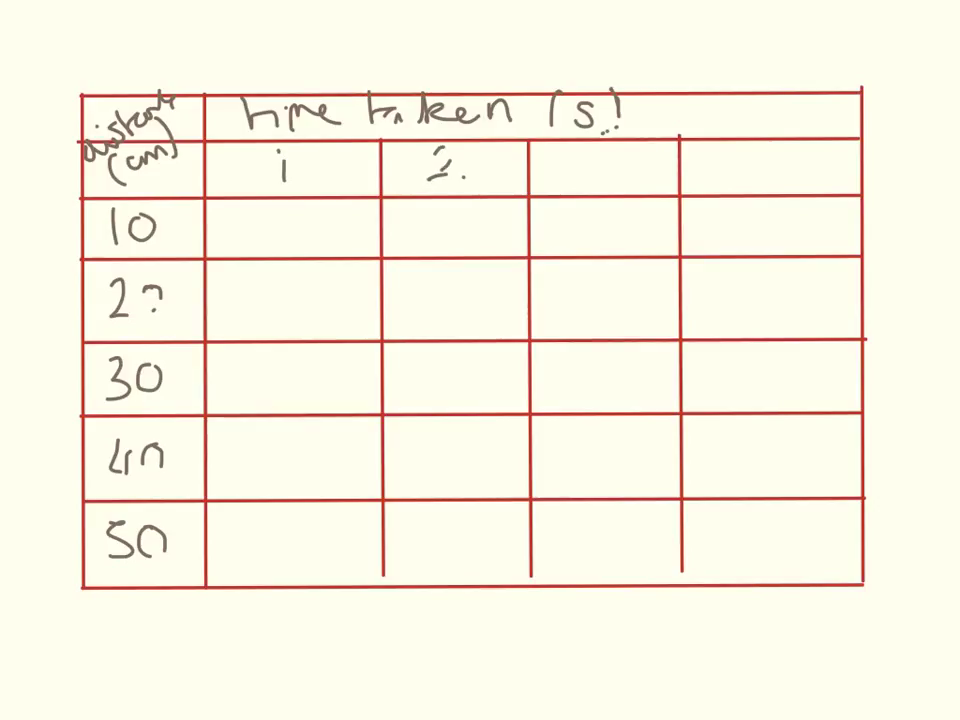
{"action": "type", "text": "3"}
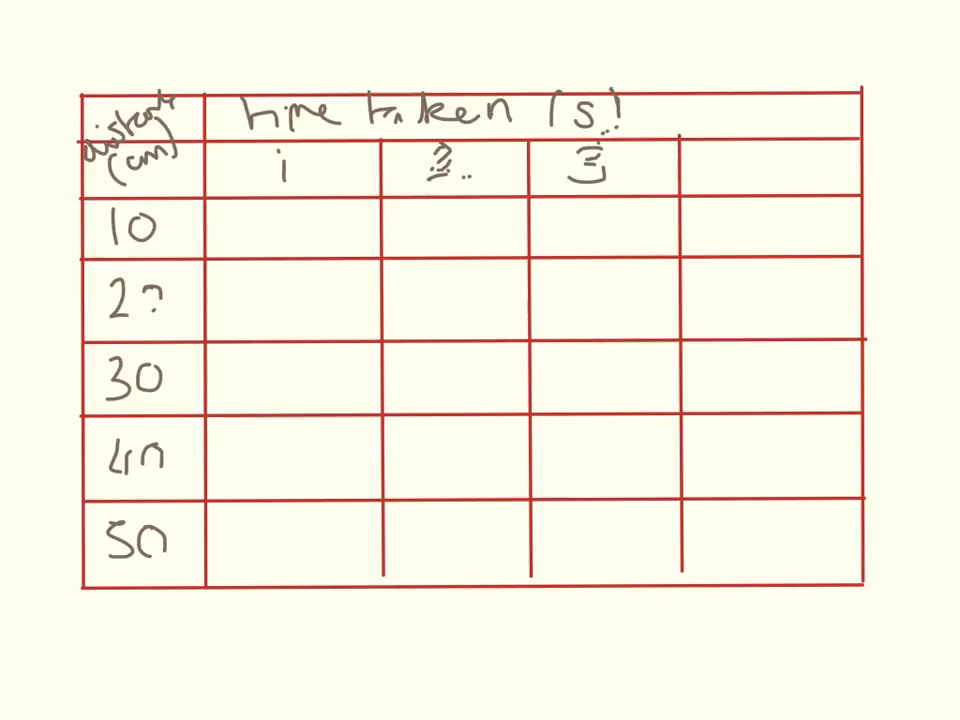
{"action": "left_click", "coordinate": [708, 170]}
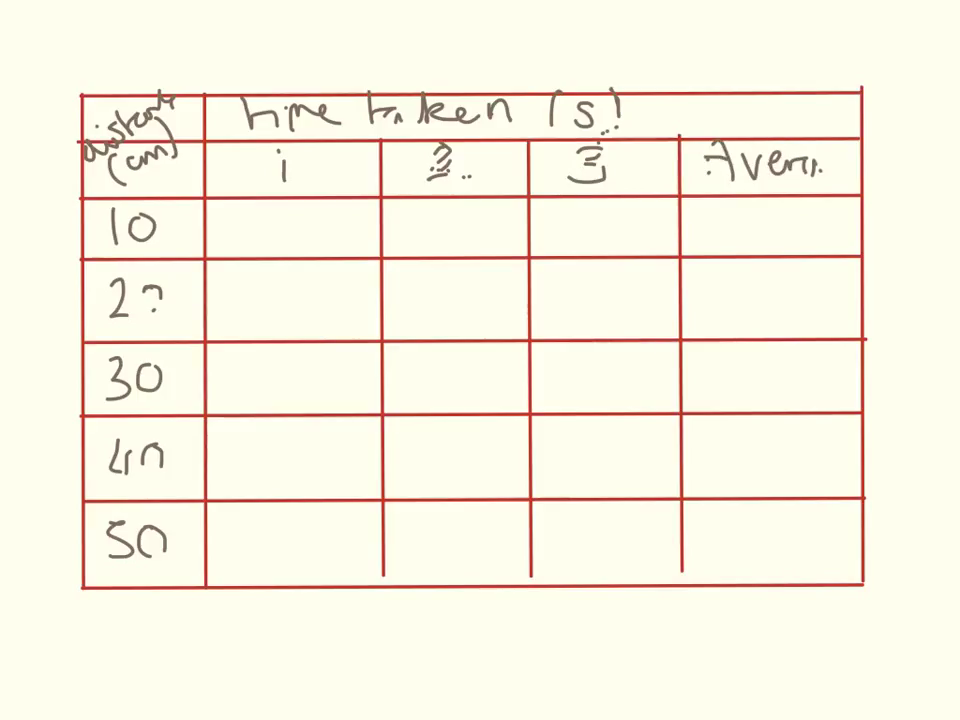
{"action": "type", "text": "age"}
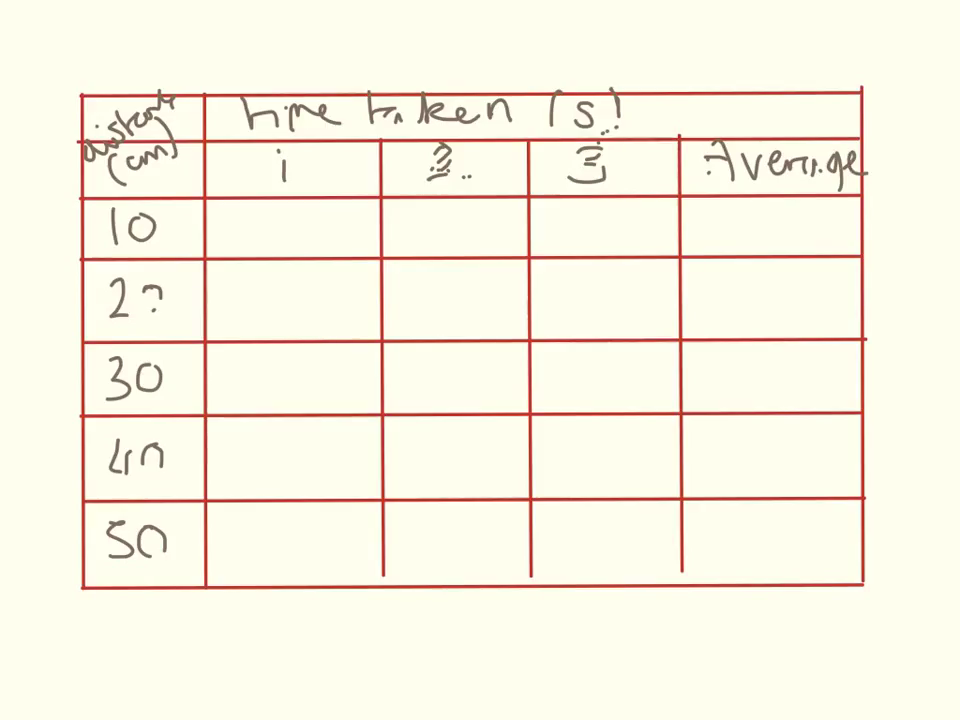